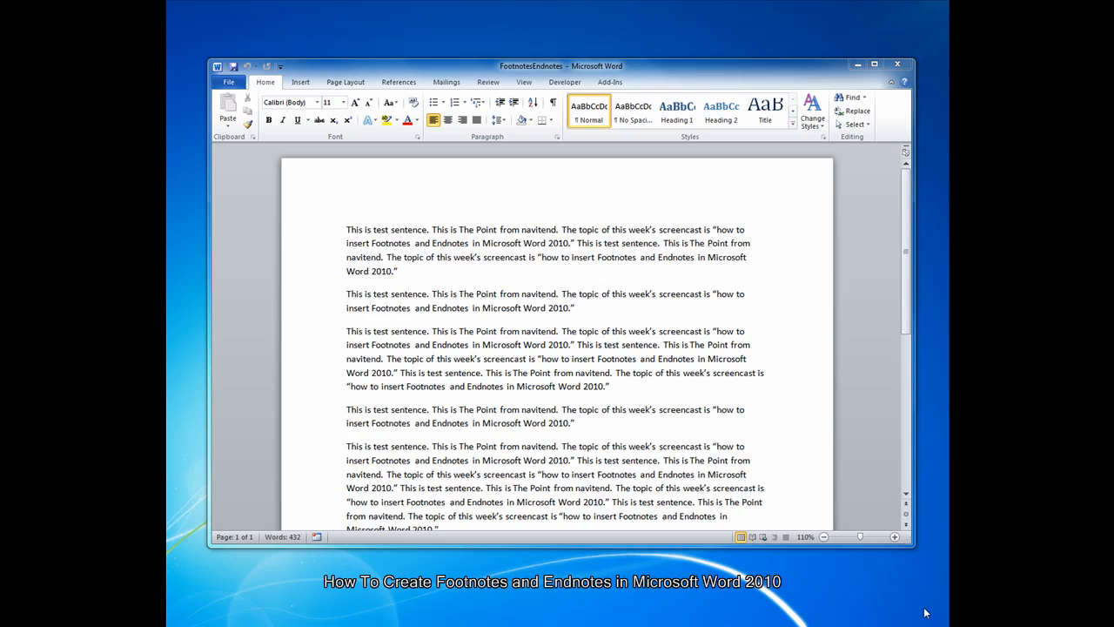
mouse_move(835, 608)
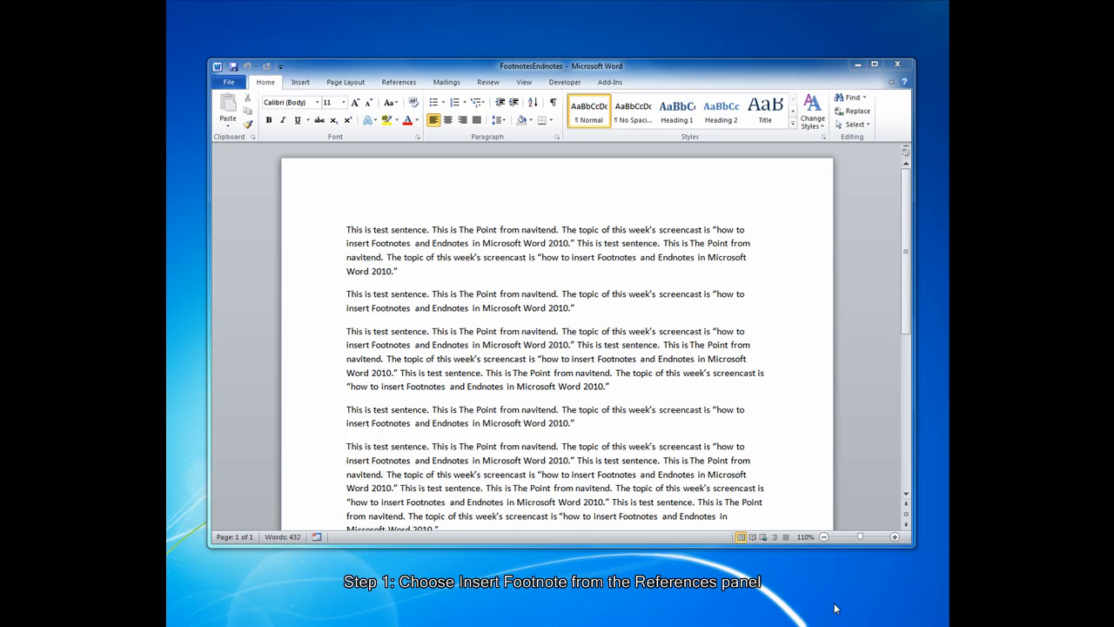
mouse_move(589, 310)
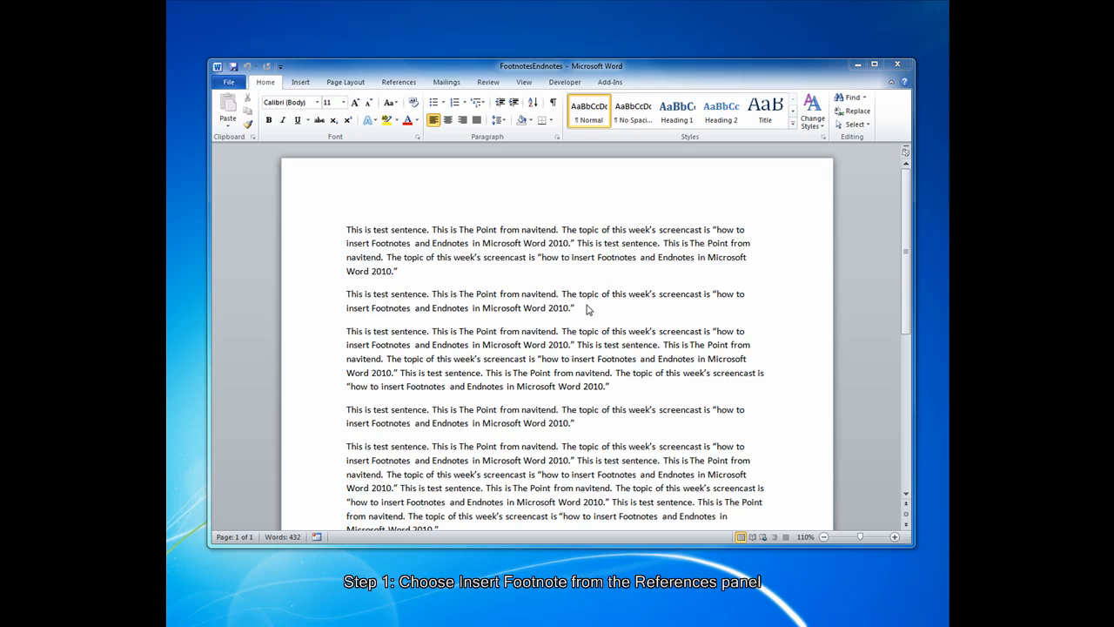
Step: Show the References ribbon with its footnote, citation and caption tools
left_click(576, 306)
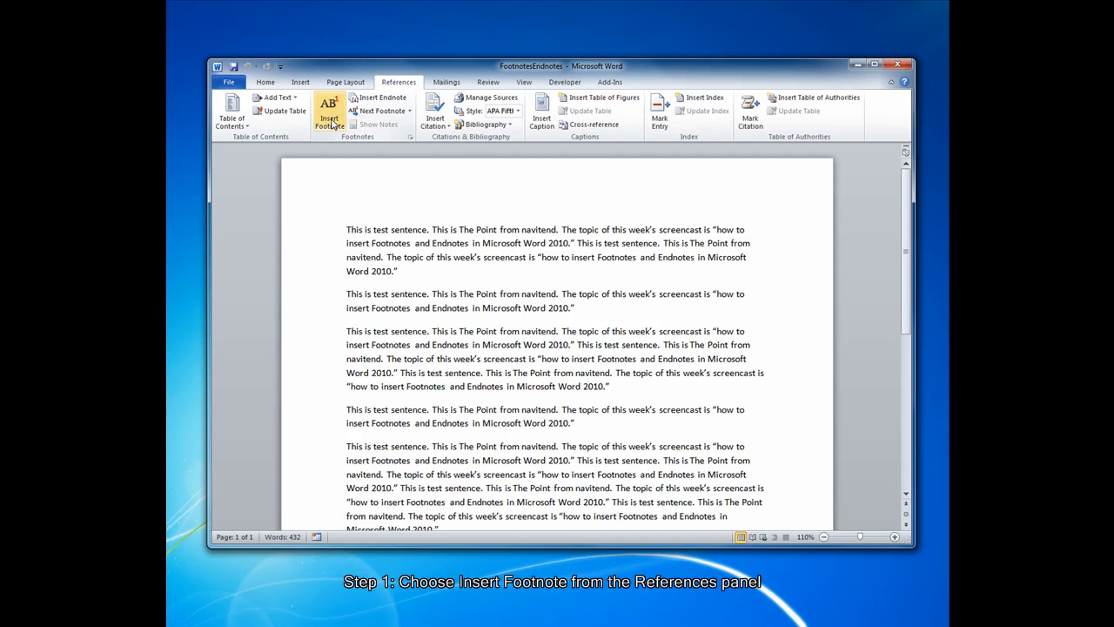
Step: Add footnote 1 at the end of the second paragraph reading 'Test footnote'
left_click(329, 113)
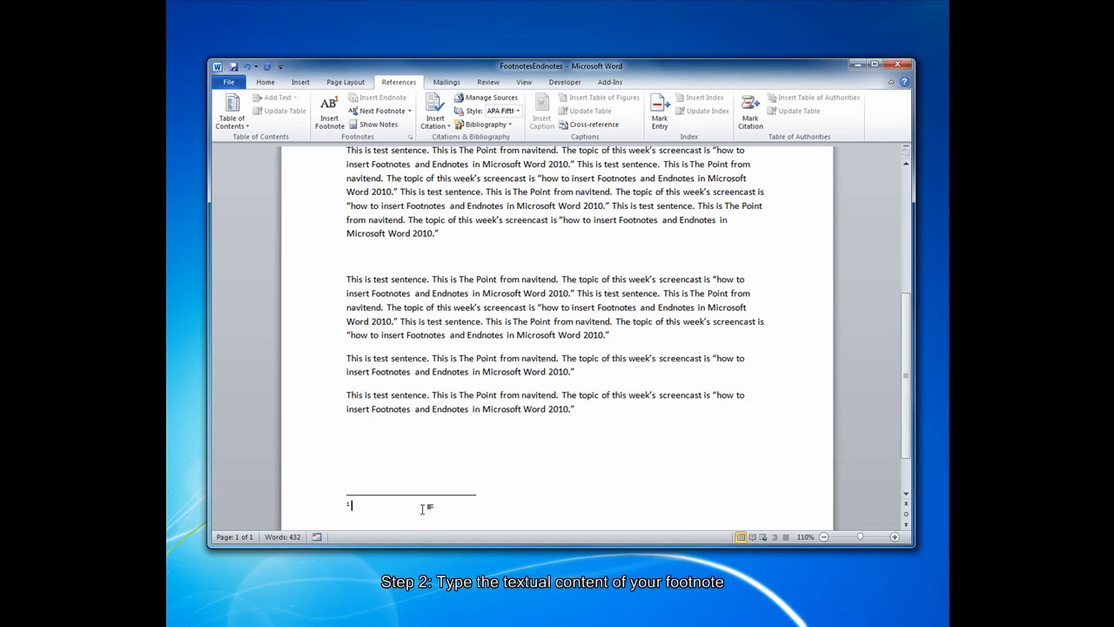
type("Test")
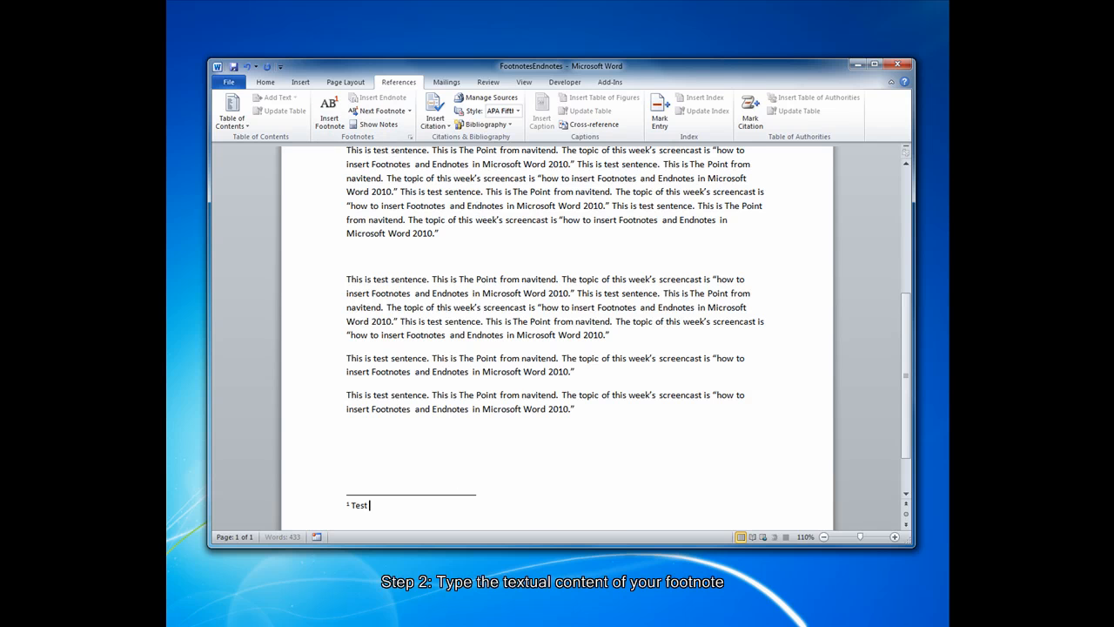
type("footnote")
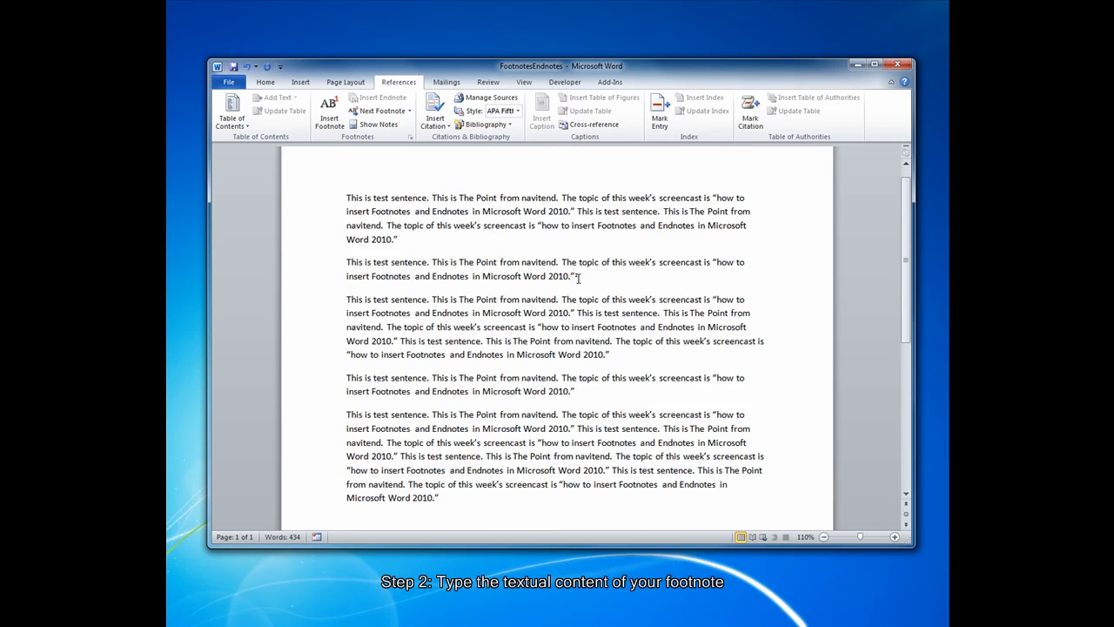
Step: Add footnotes after the third and first paragraphs reading 'Test 2' and 'Test 1', auto-renumbered 1–3
scroll("down", 3)
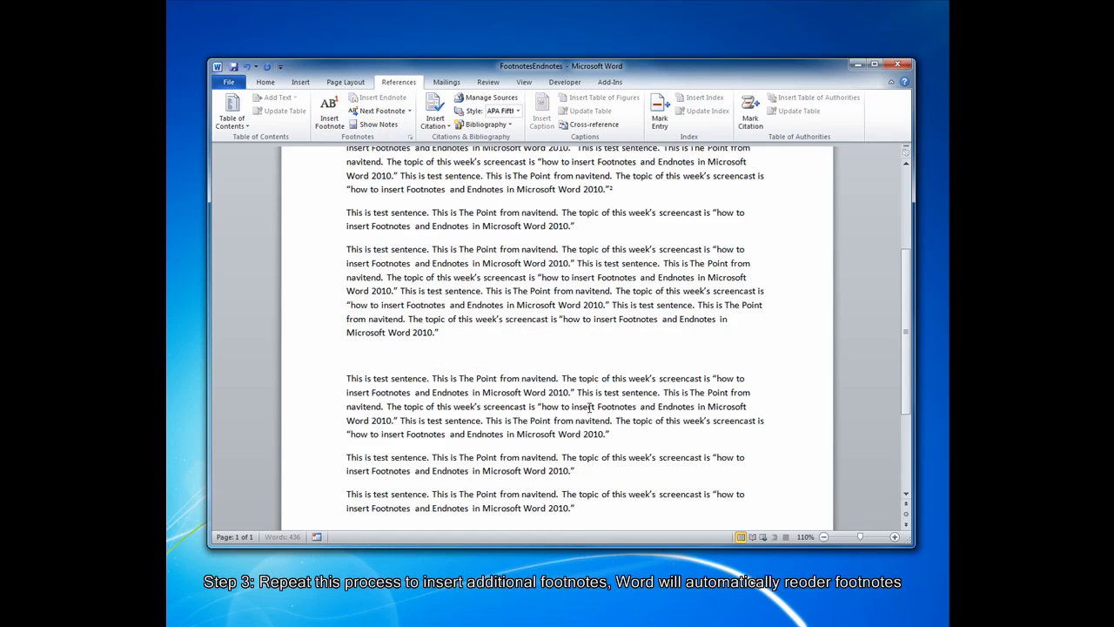
scroll("down", 3)
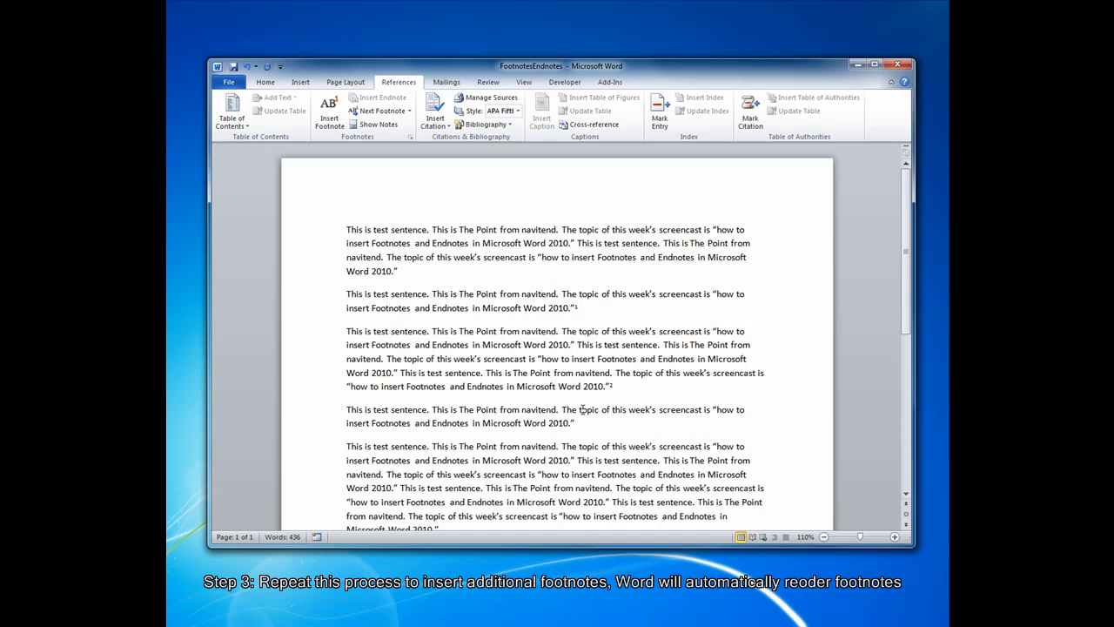
mouse_move(588, 303)
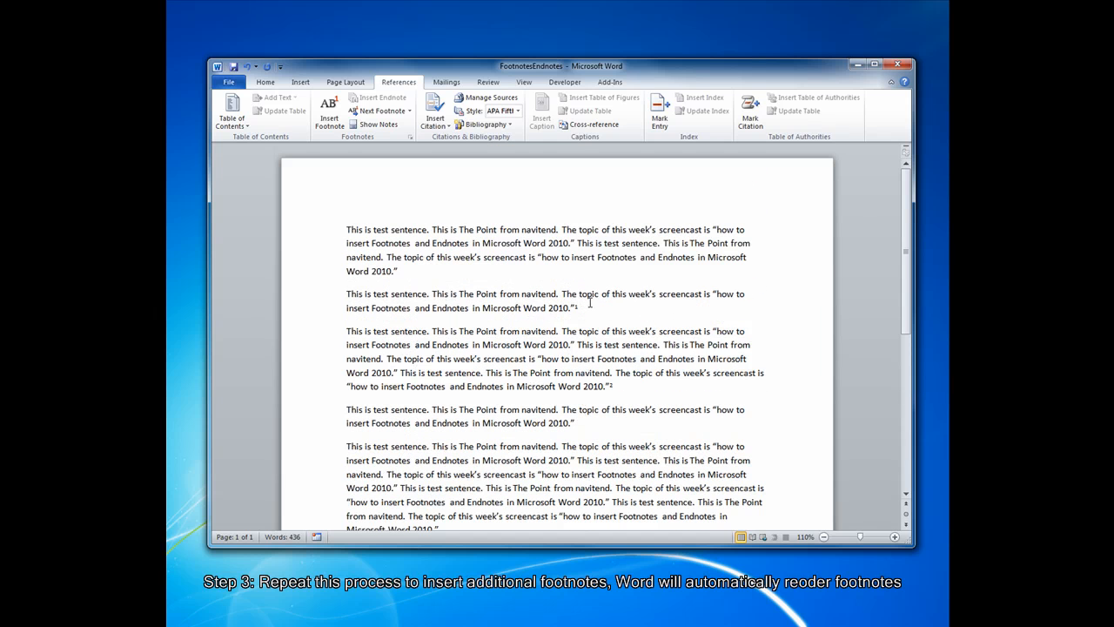
mouse_move(592, 299)
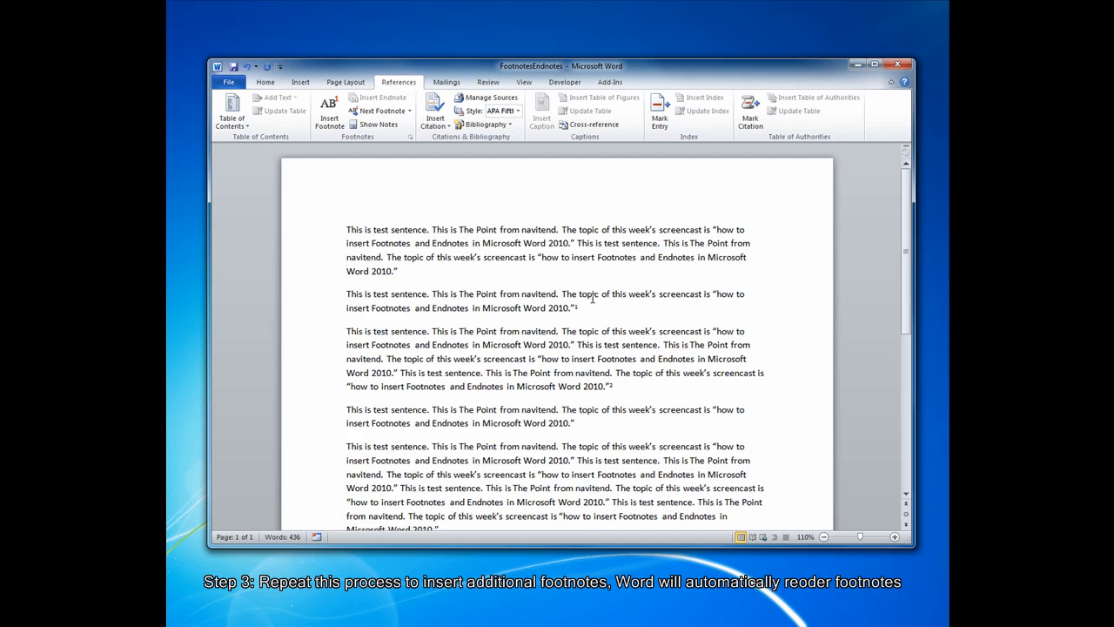
scroll("down", 3)
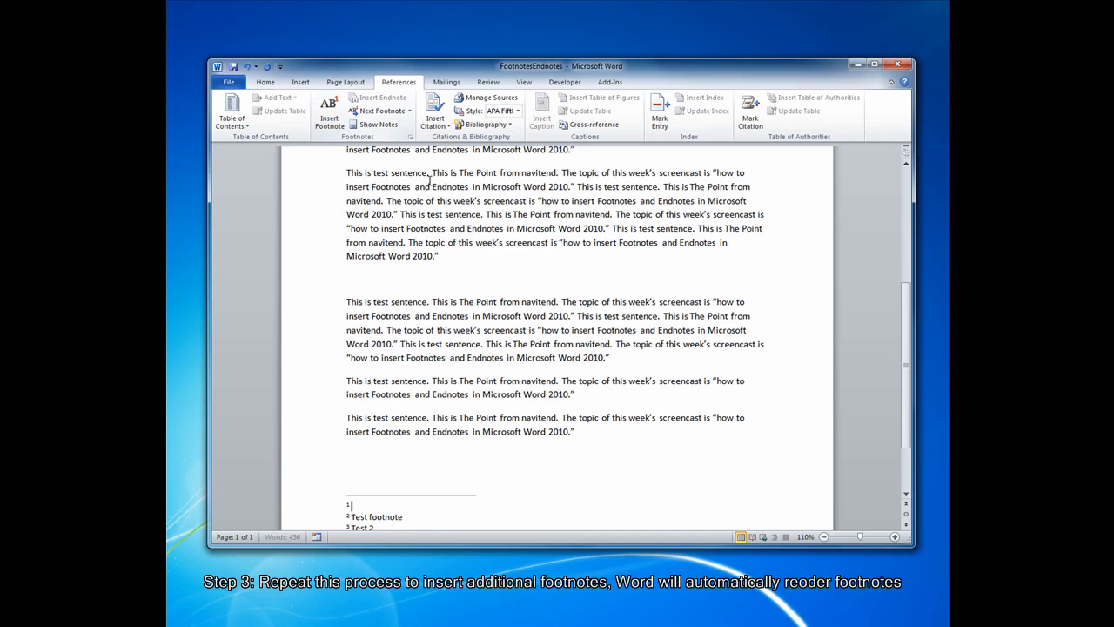
type("Test 1")
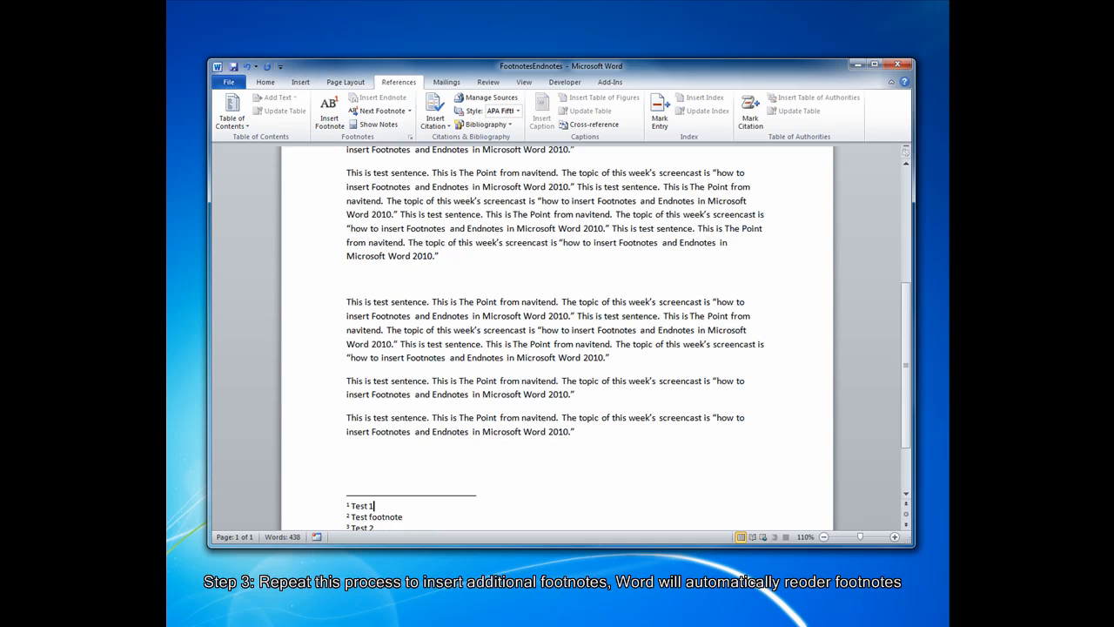
scroll("down", 3)
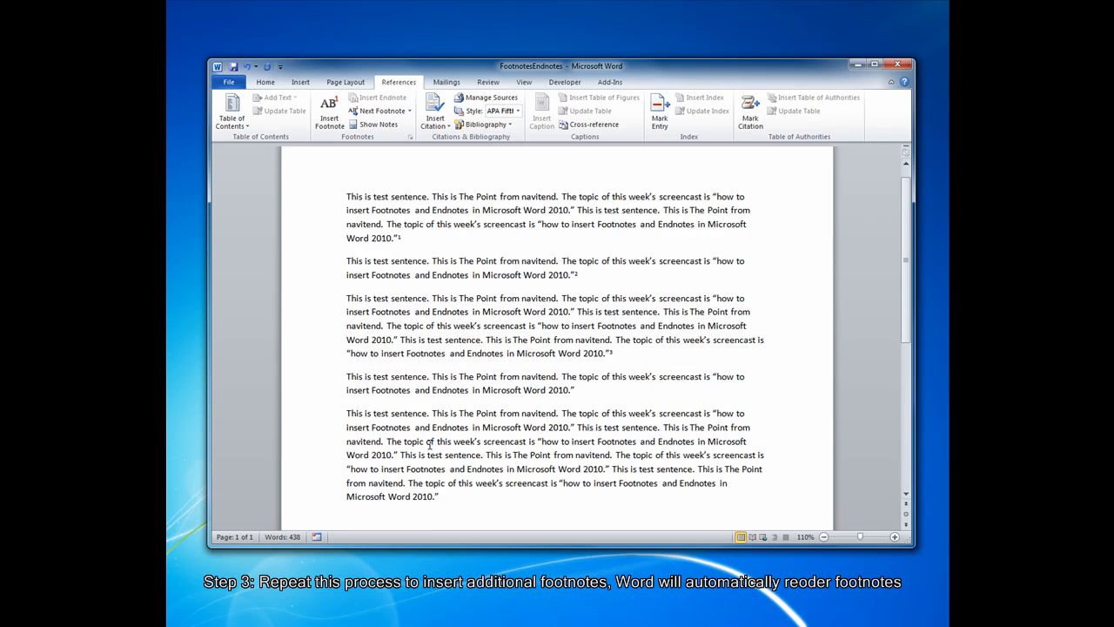
mouse_move(457, 435)
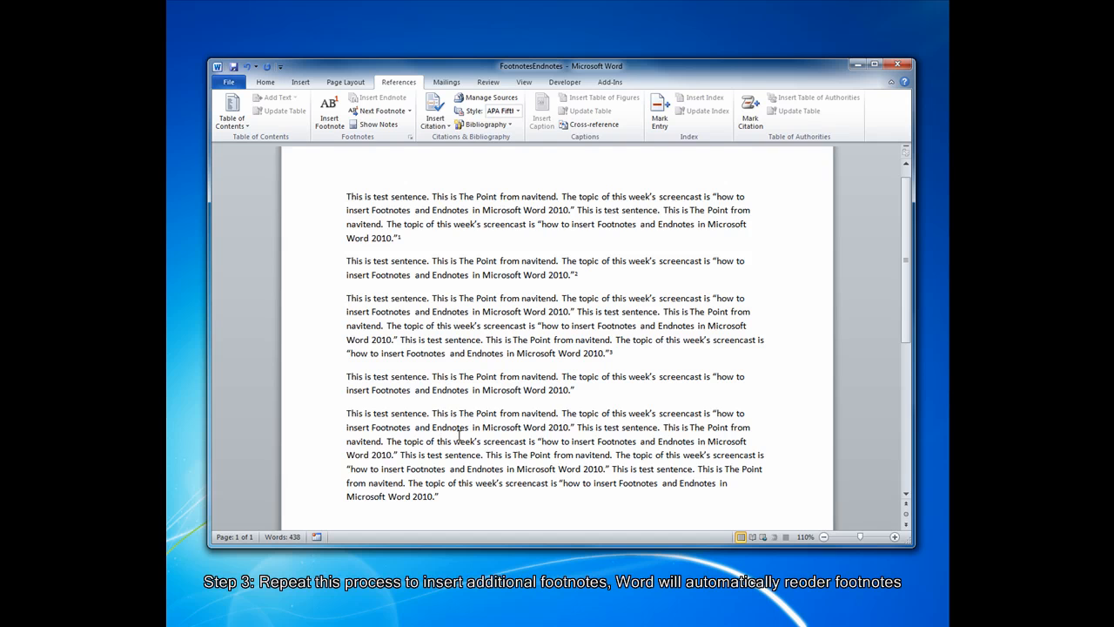
mouse_move(468, 432)
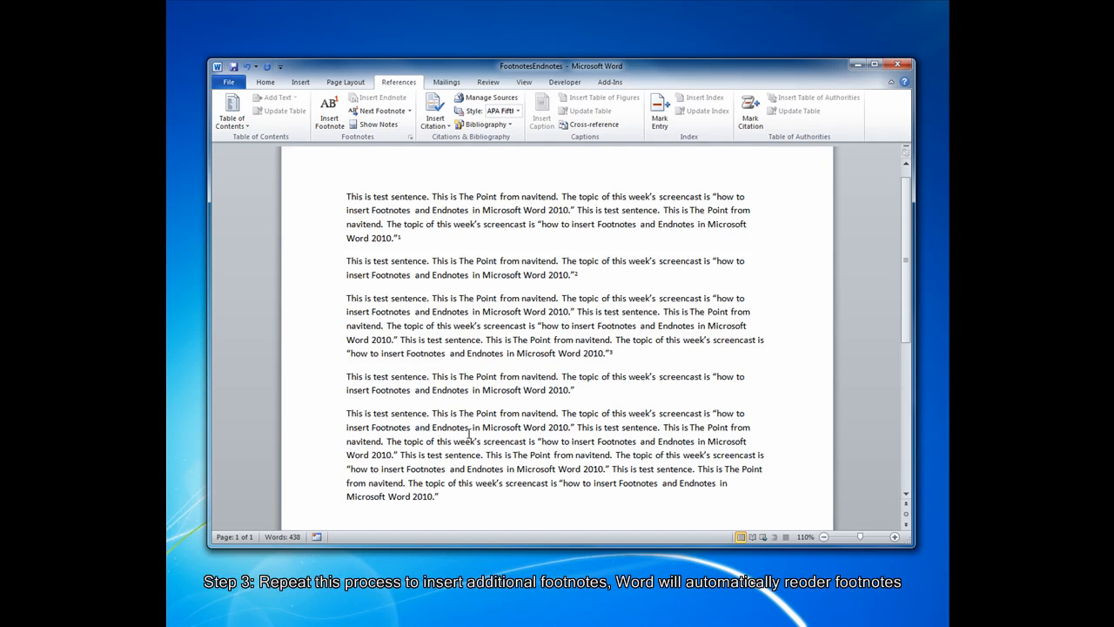
mouse_move(463, 434)
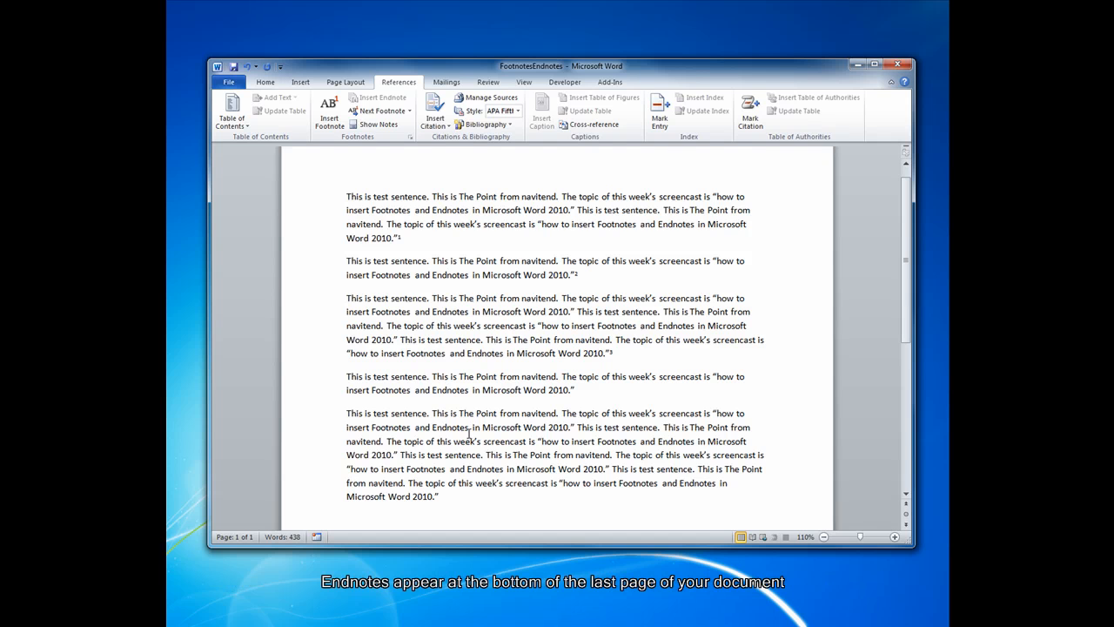
mouse_move(329, 112)
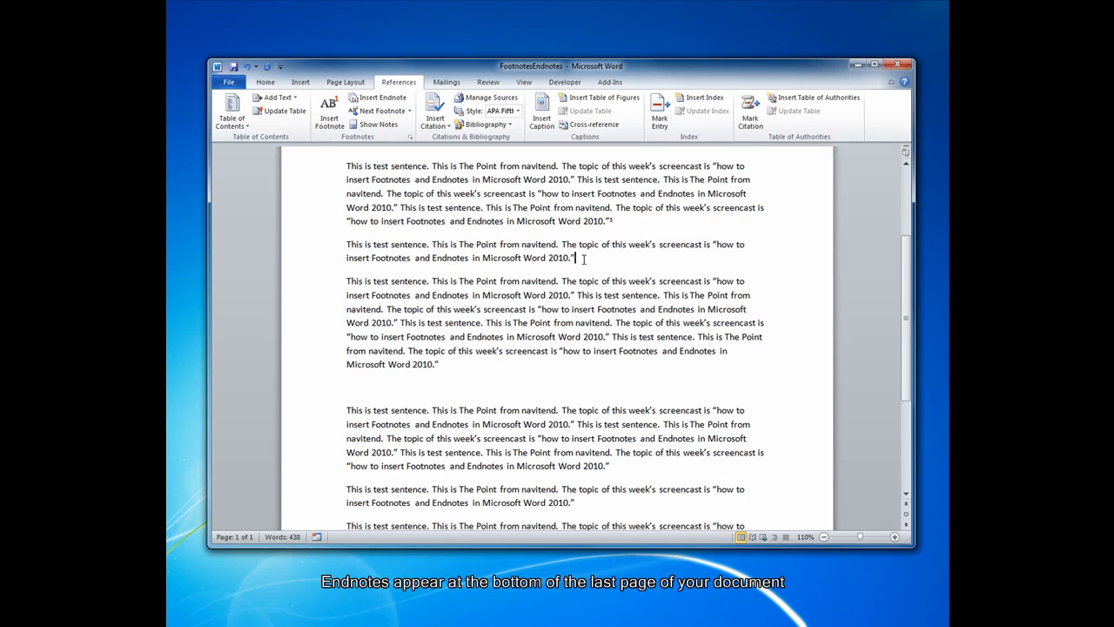
Step: Add an endnote reading 'Test Endnote' on the last page and bring up the Footnote and Endnote settings
left_click(383, 97)
type("Test Endnote")
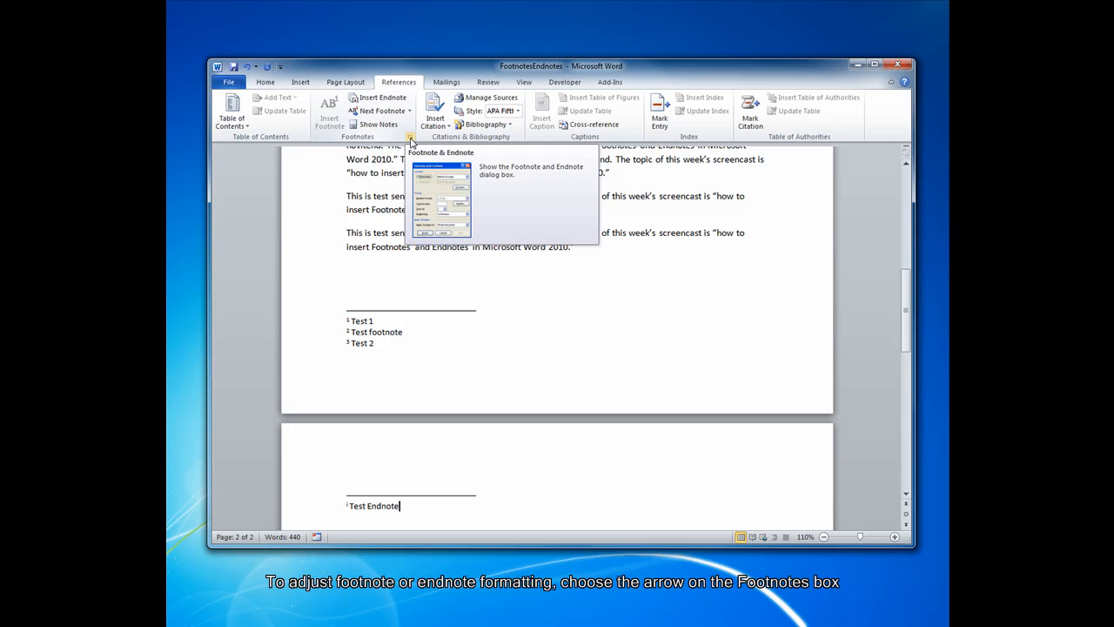
left_click(411, 138)
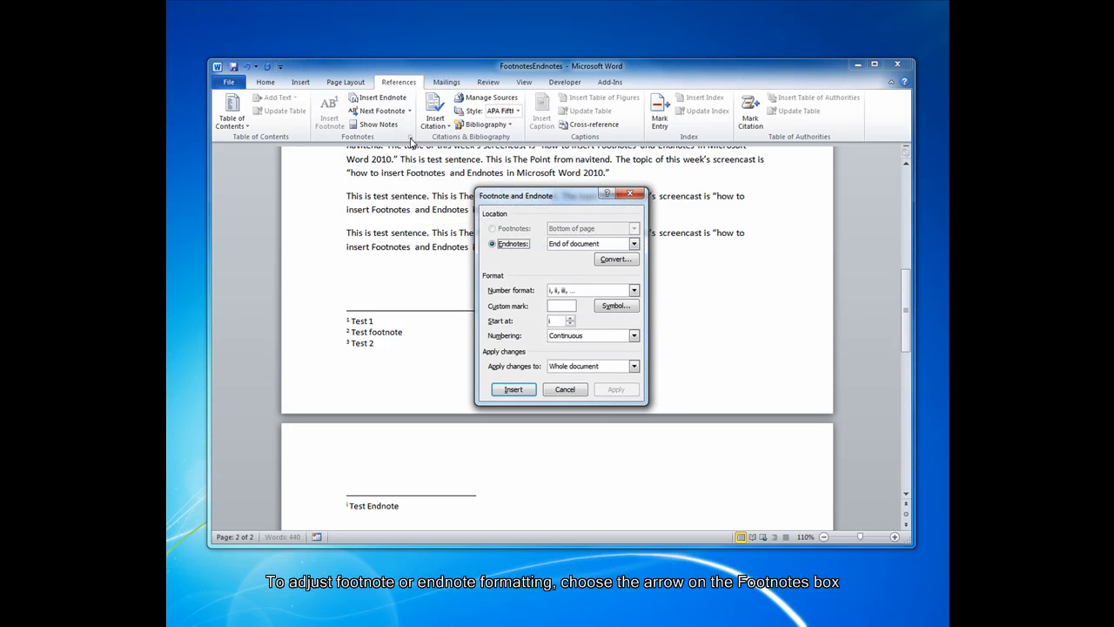